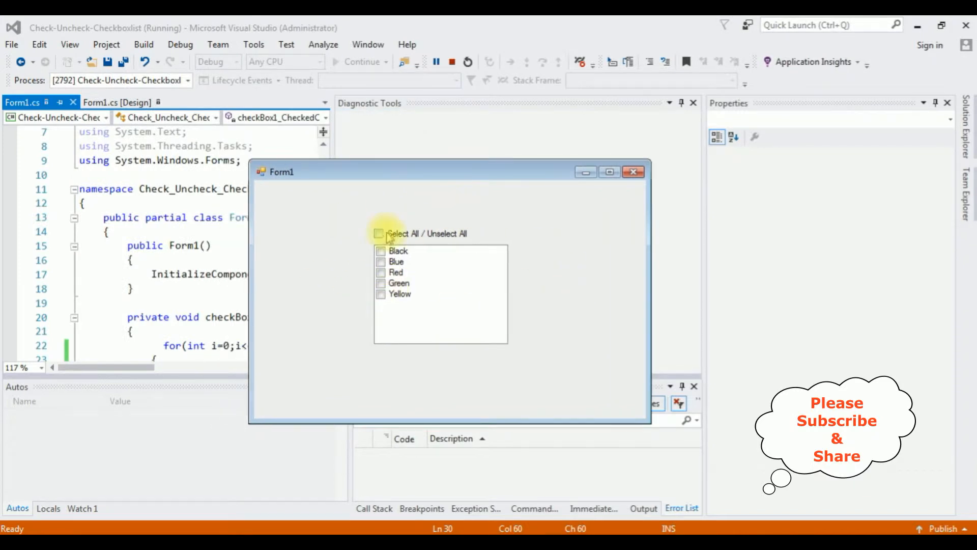
- Preview the finished form by ticking and unticking Select All to check and clear every colour
{"action": "left_click", "coordinate": [378, 233]}
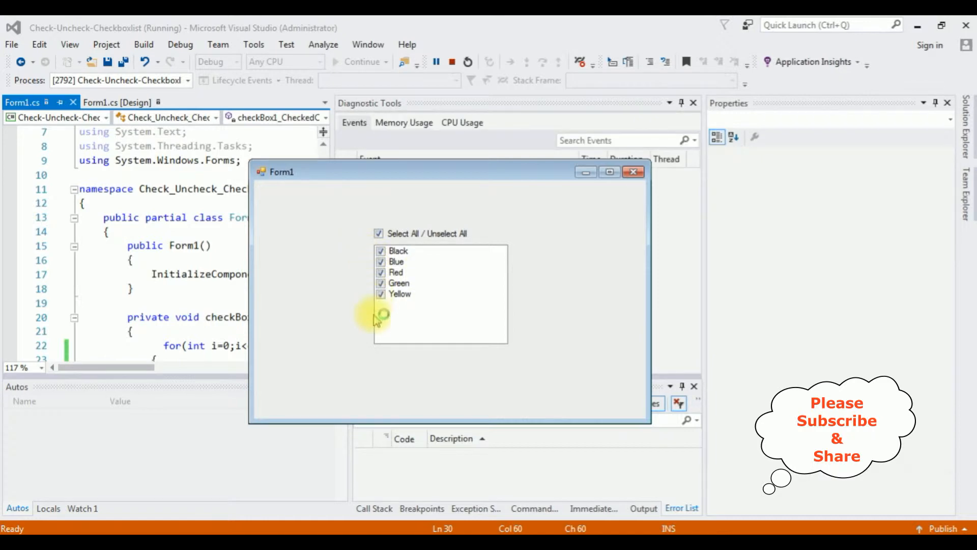
{"action": "left_click", "coordinate": [379, 233]}
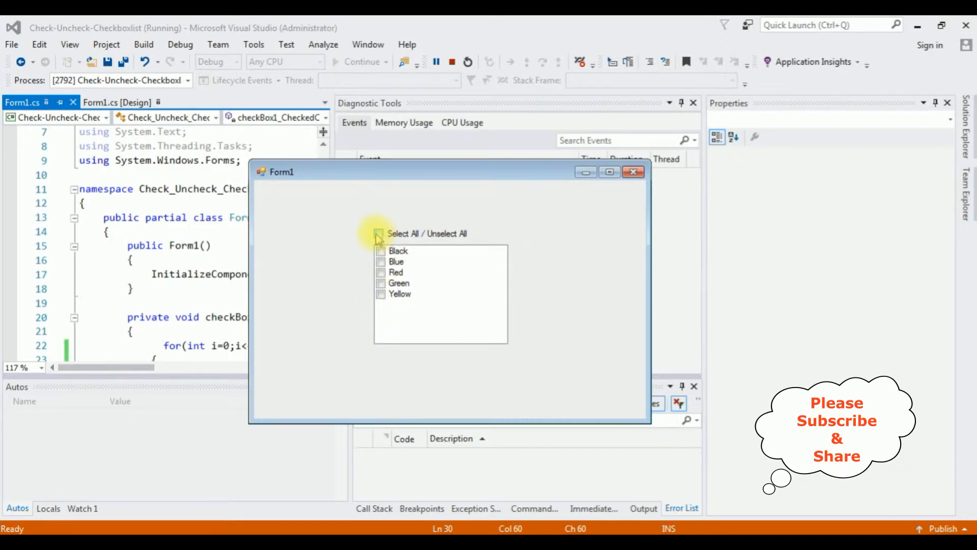
{"action": "left_click", "coordinate": [380, 233]}
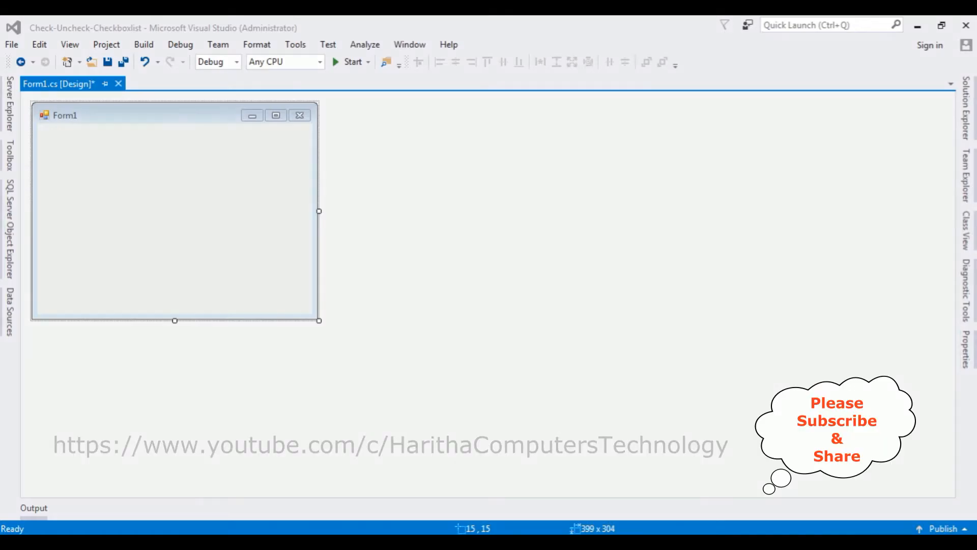
{"action": "mouse_move", "coordinate": [415, 62]}
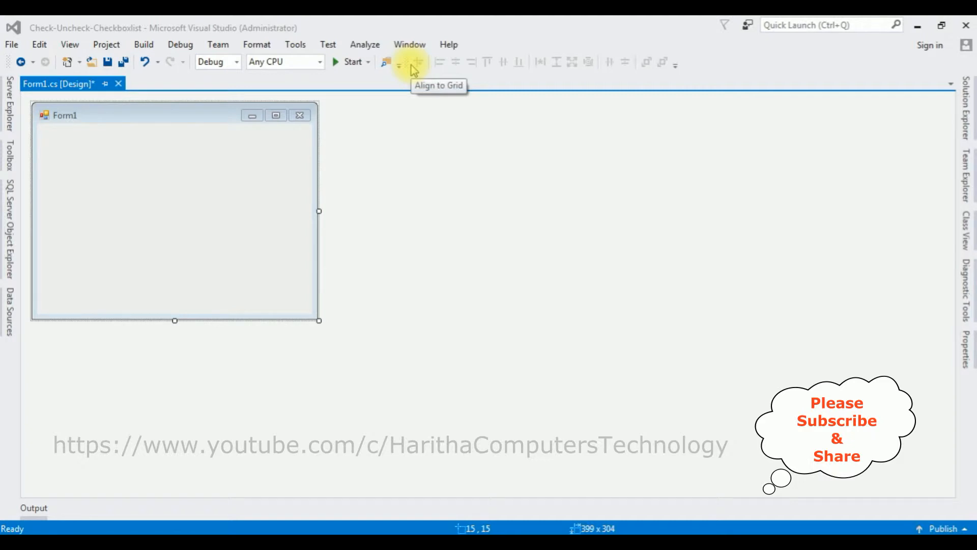
{"action": "mouse_move", "coordinate": [236, 173]}
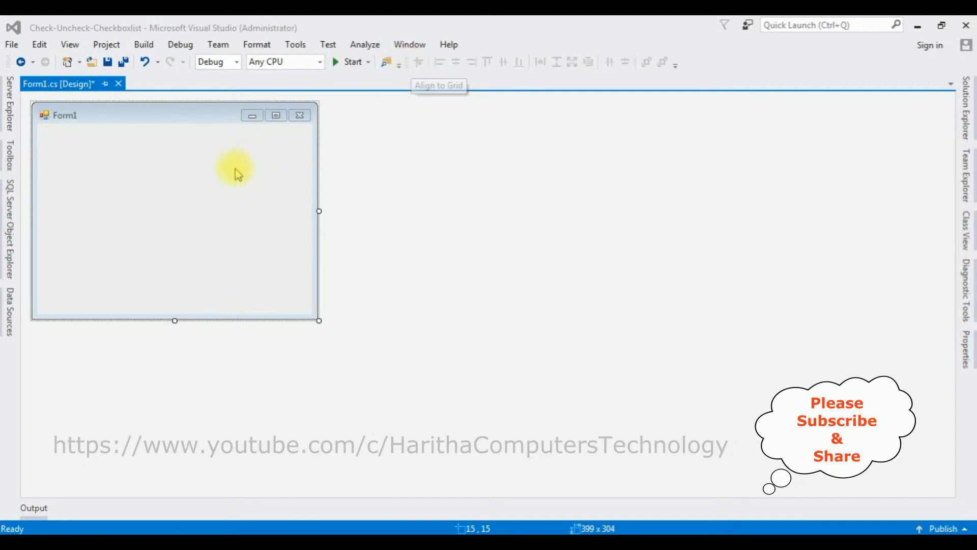
{"action": "mouse_move", "coordinate": [90, 243]}
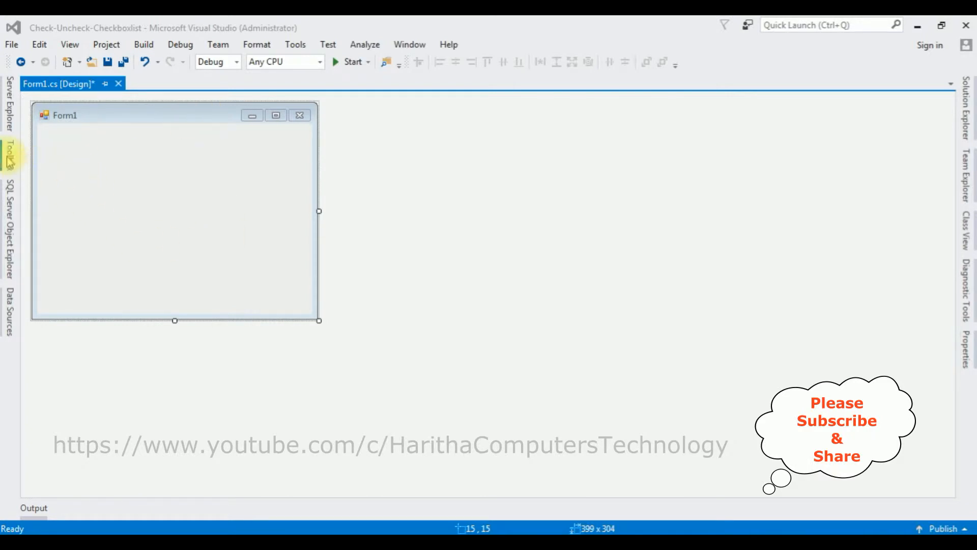
- Add a CheckedListBox from the Toolbox onto Form1 and move it into place
{"action": "left_click", "coordinate": [8, 147]}
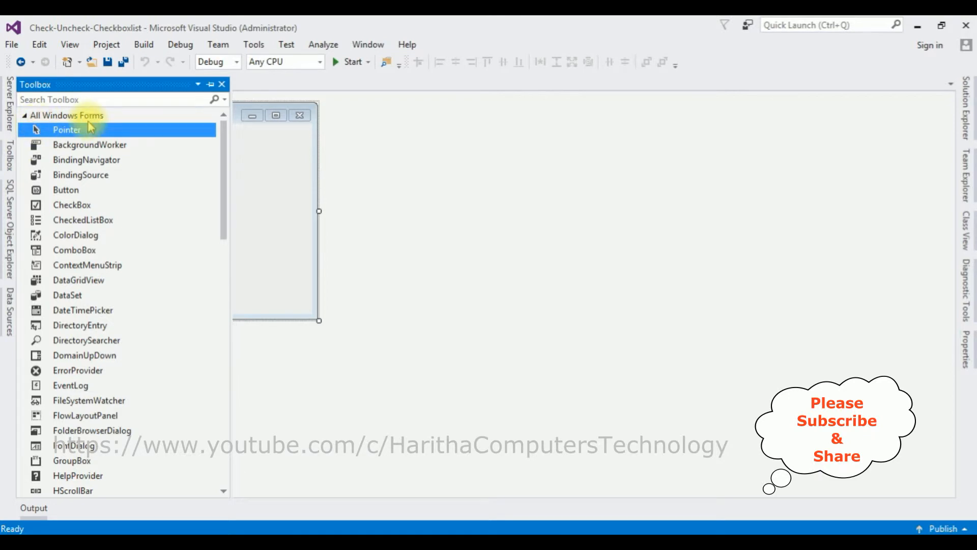
{"action": "mouse_move", "coordinate": [83, 220]}
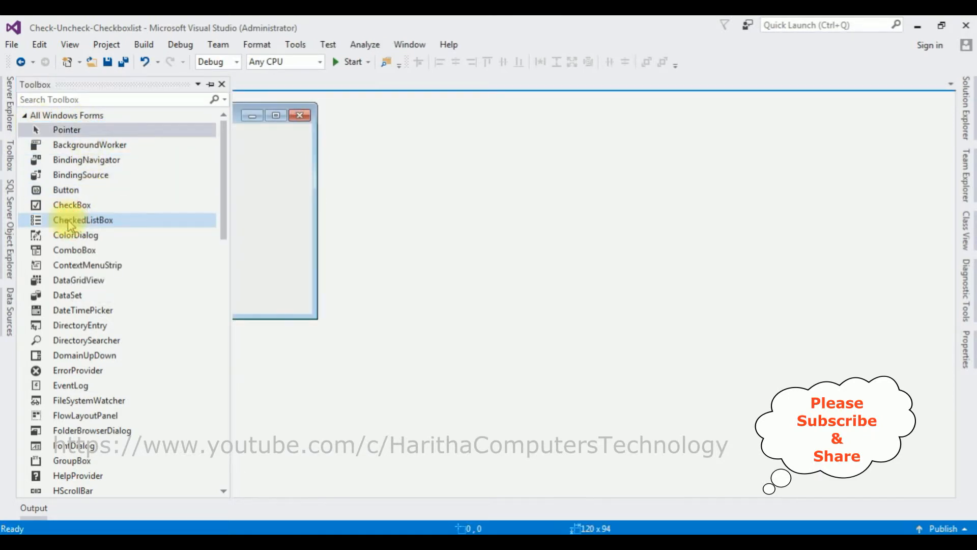
{"action": "double_click", "coordinate": [83, 220]}
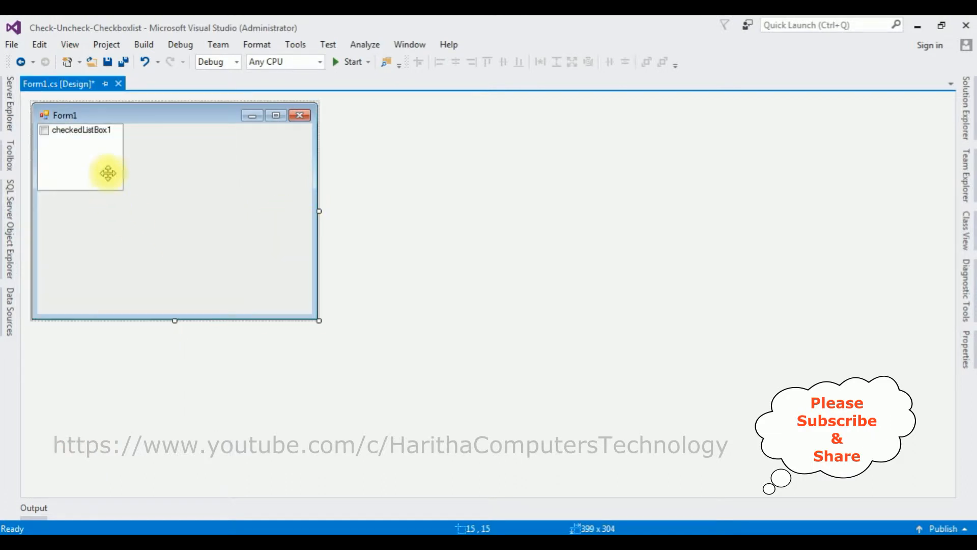
{"action": "left_click_drag", "start_coordinate": [107, 173], "coordinate": [136, 190]}
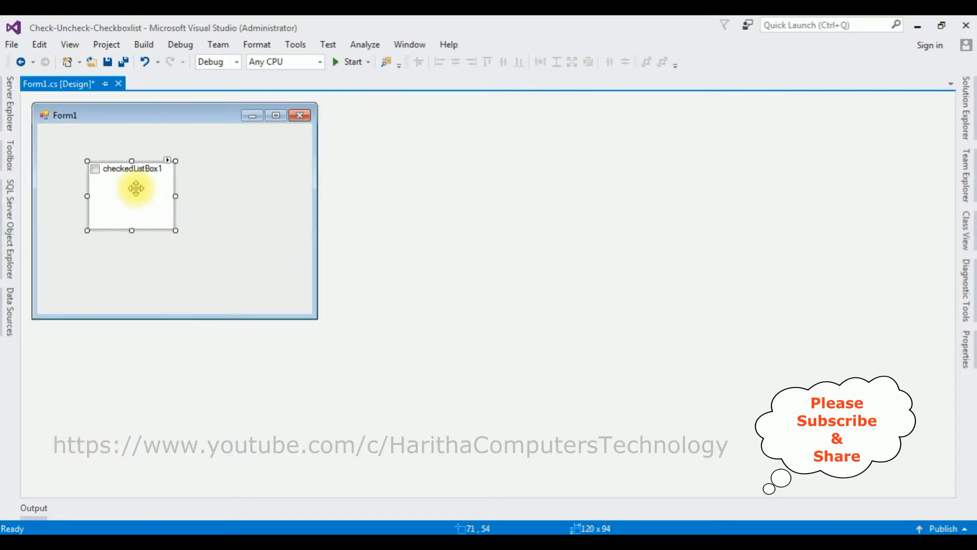
- Enlarge Form1, reposition checkedListBox1 inside it and make the list box bigger
{"action": "left_click_drag", "start_coordinate": [176, 230], "coordinate": [320, 320]}
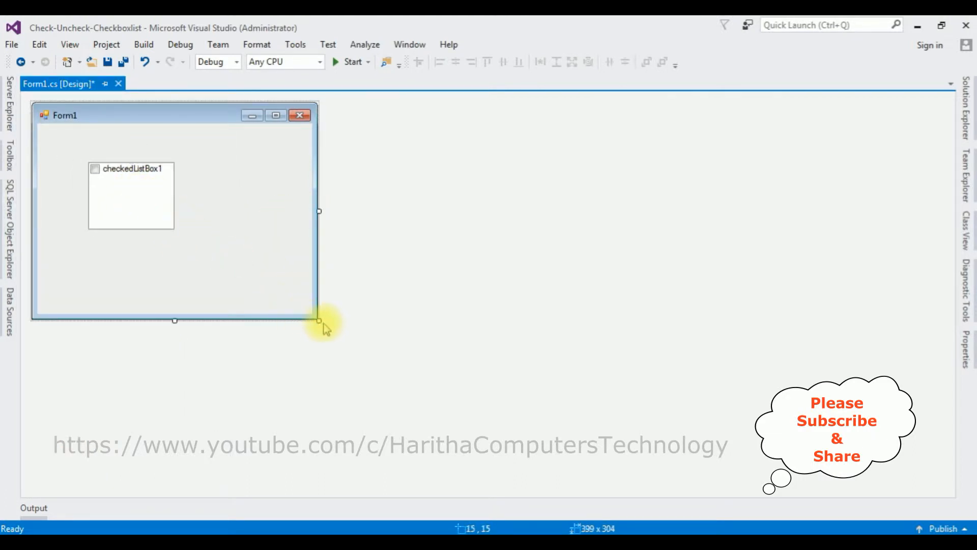
{"action": "left_click_drag", "start_coordinate": [318, 320], "coordinate": [435, 367]}
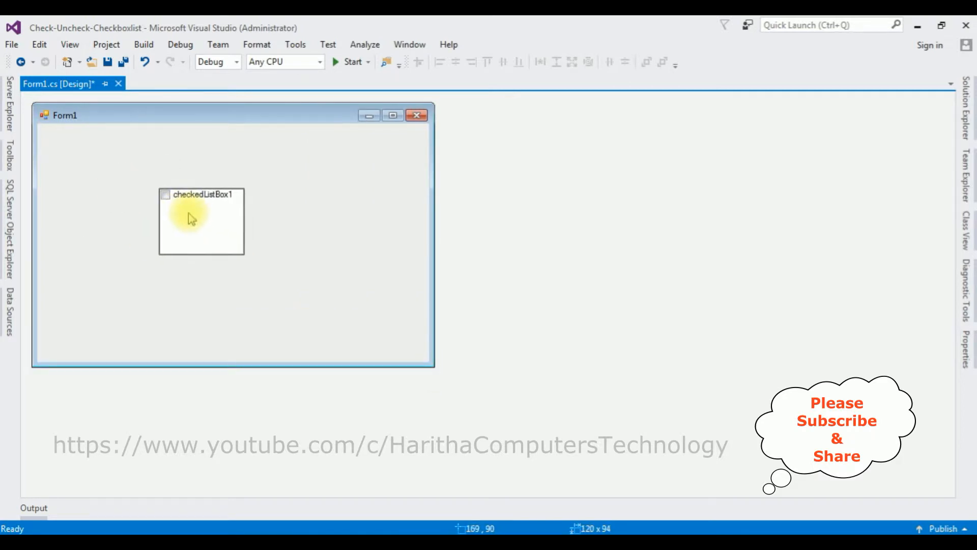
{"action": "left_click_drag", "start_coordinate": [245, 250], "coordinate": [290, 293]}
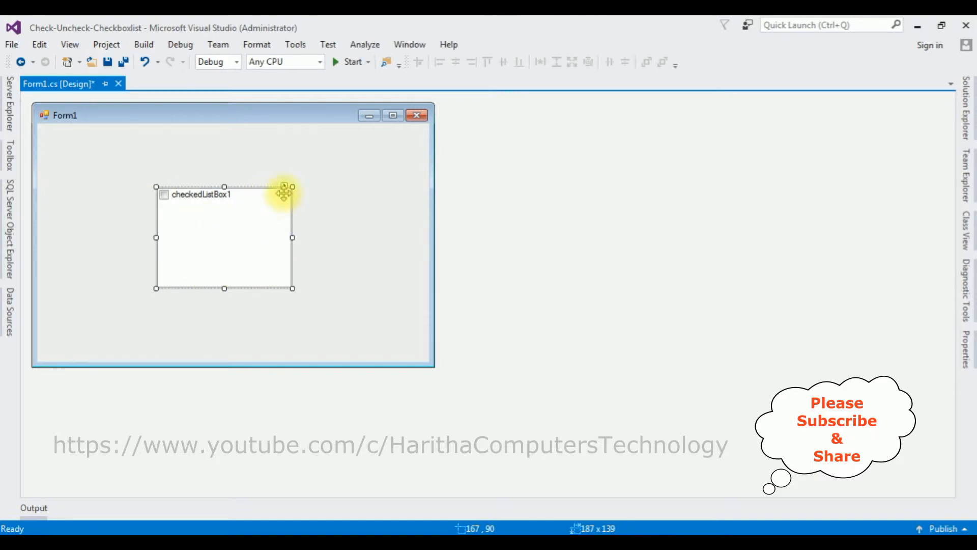
- Use Edit Items to give checkedListBox1 the items Black, Blue, Red, Green and Yellow
{"action": "left_click", "coordinate": [285, 189]}
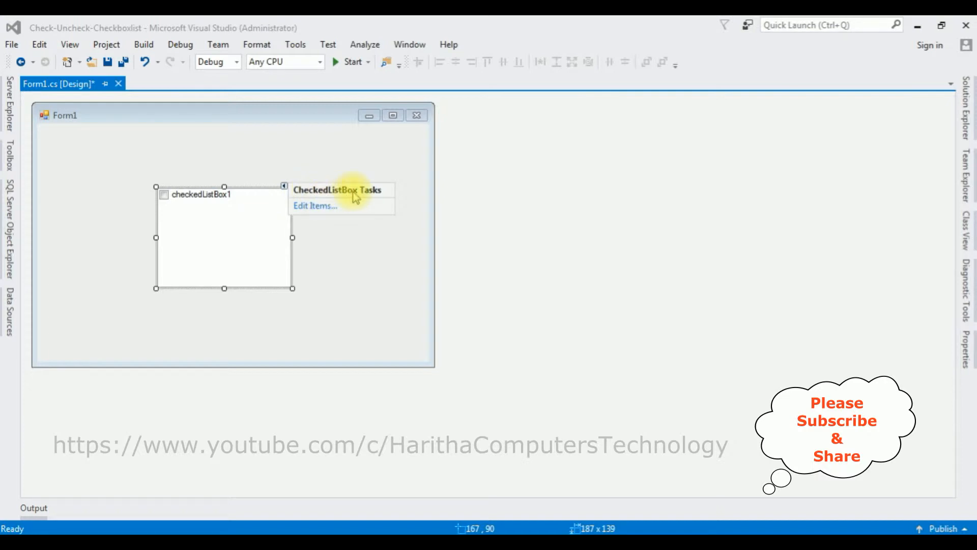
{"action": "left_click", "coordinate": [314, 205]}
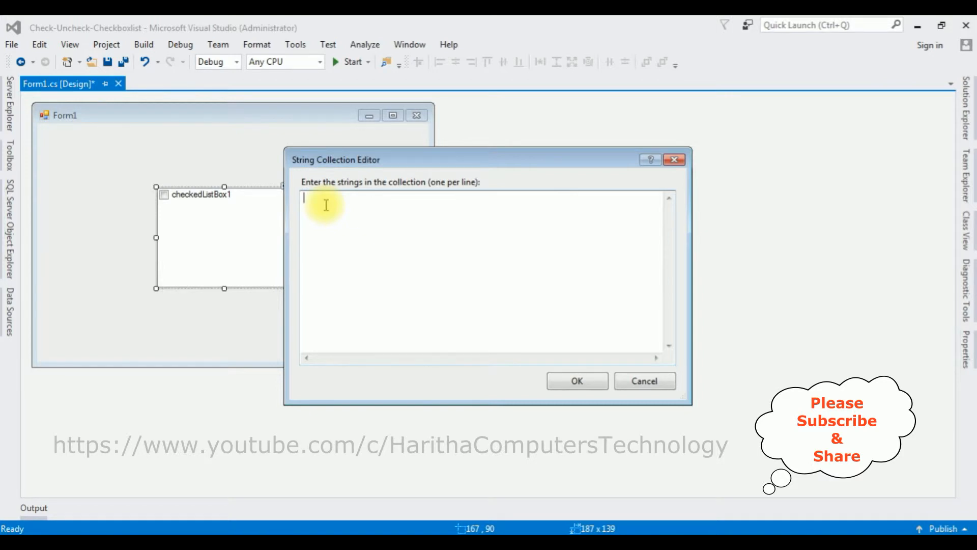
{"action": "type", "text": "Black"}
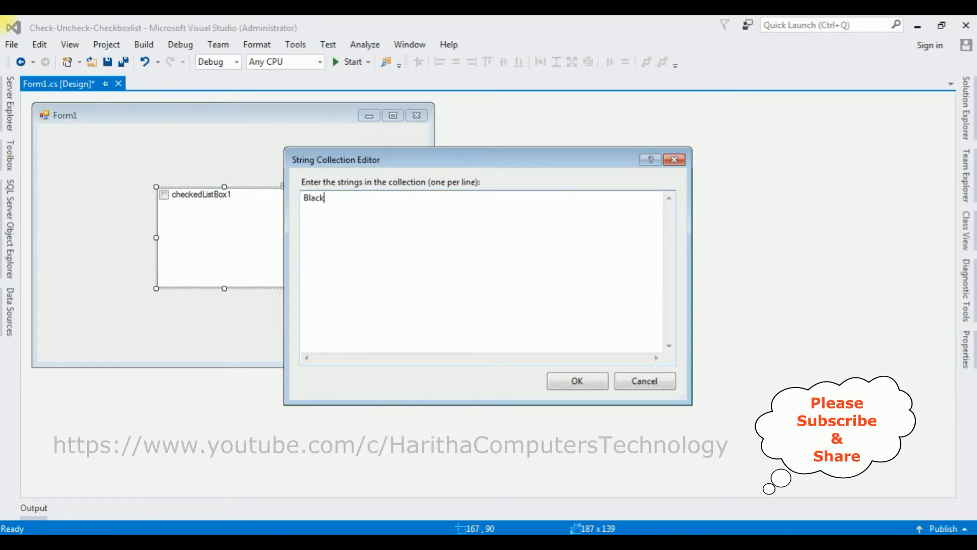
{"action": "type", "text": "Blue"}
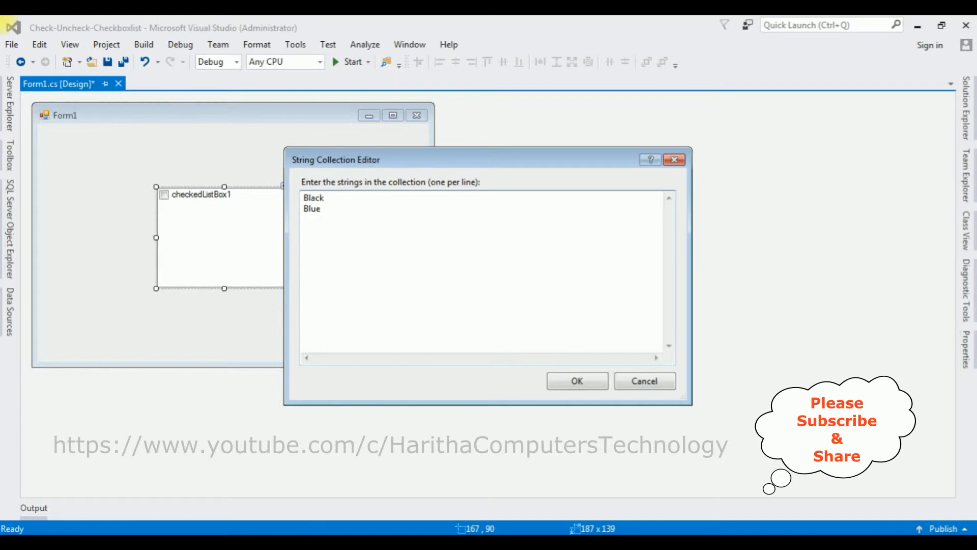
{"action": "type", "text": "Red"}
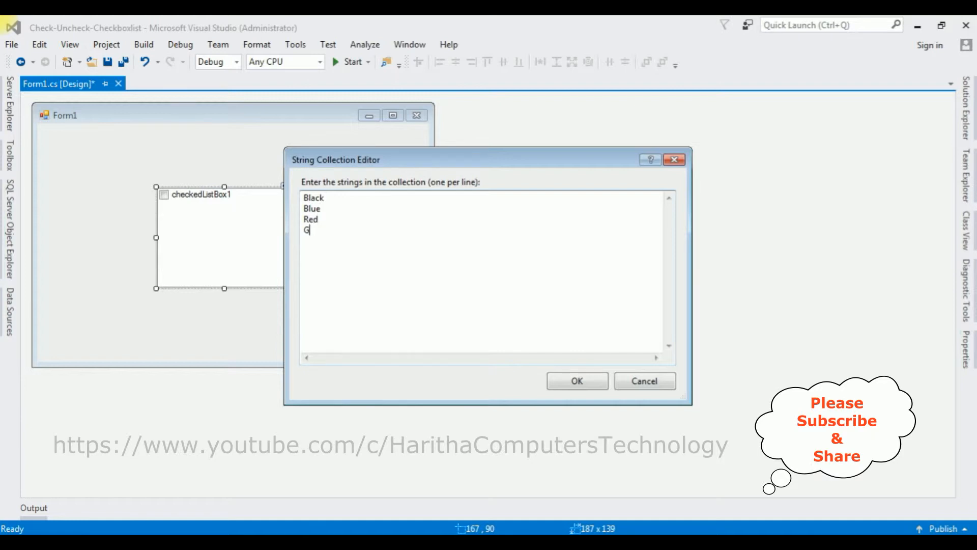
{"action": "type", "text": "reen"}
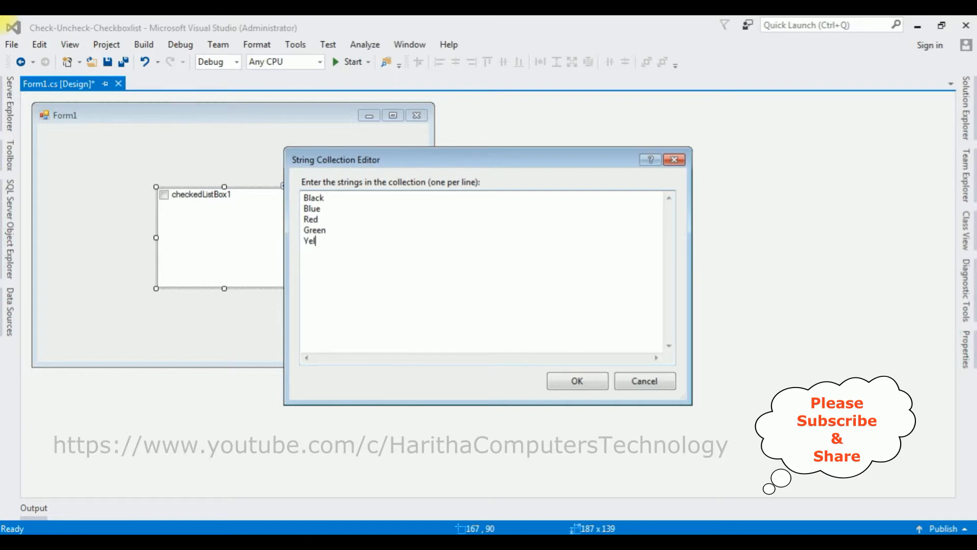
{"action": "type", "text": "low"}
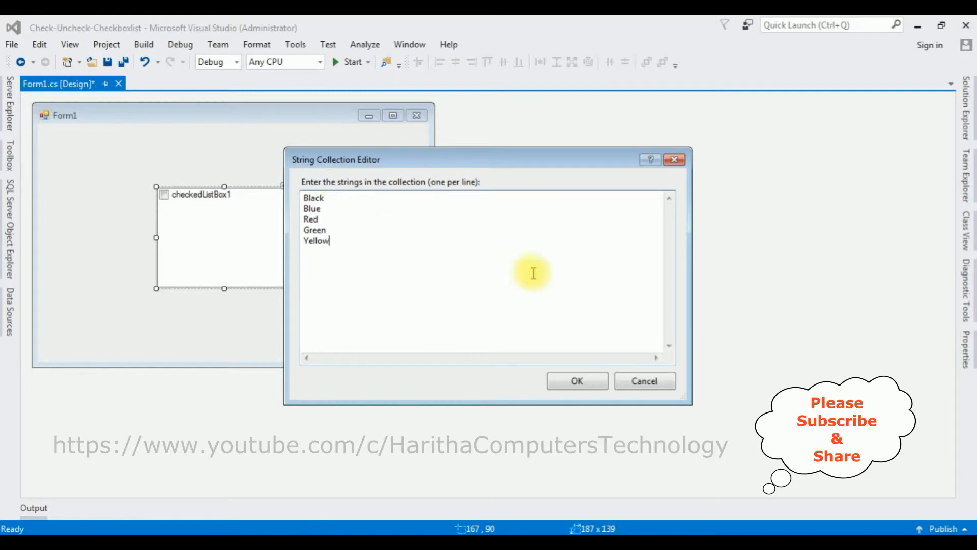
{"action": "left_click", "coordinate": [576, 381]}
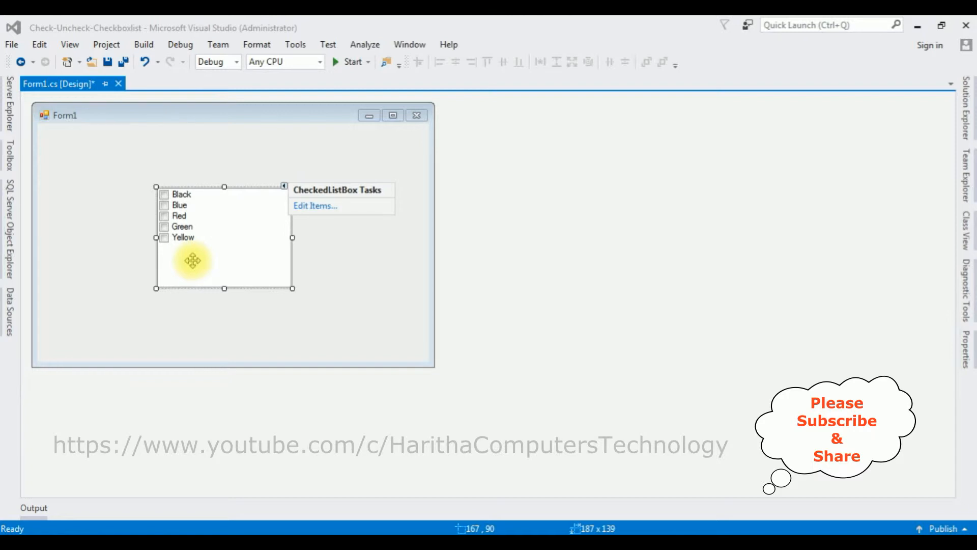
{"action": "mouse_move", "coordinate": [8, 150]}
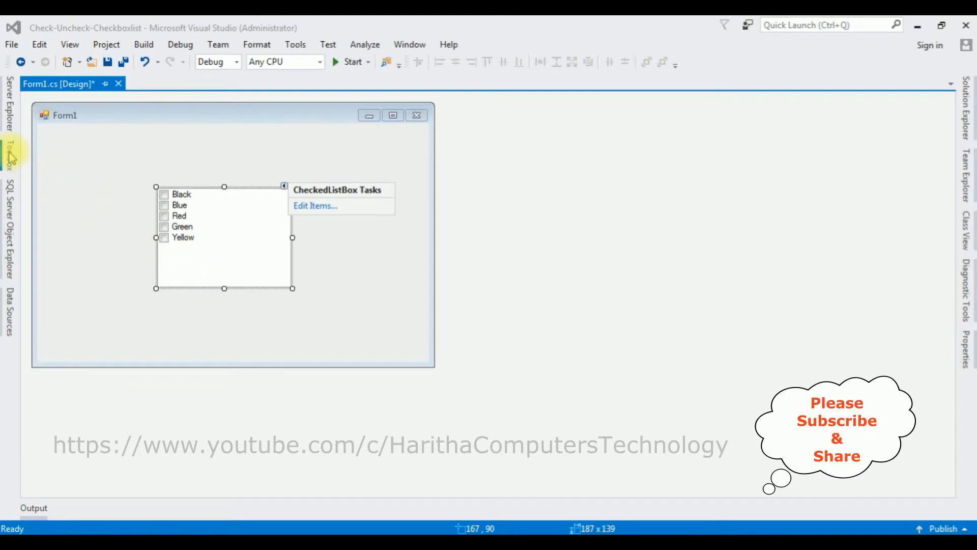
- Place a CheckBox from the Toolbox just above the colour list and select it
{"action": "left_click", "coordinate": [8, 155]}
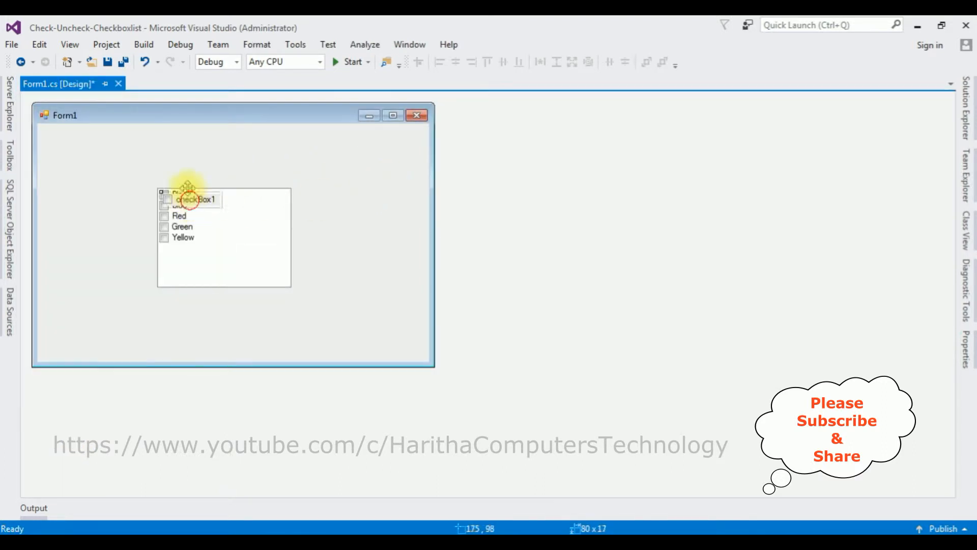
{"action": "left_click_drag", "start_coordinate": [197, 198], "coordinate": [185, 177]}
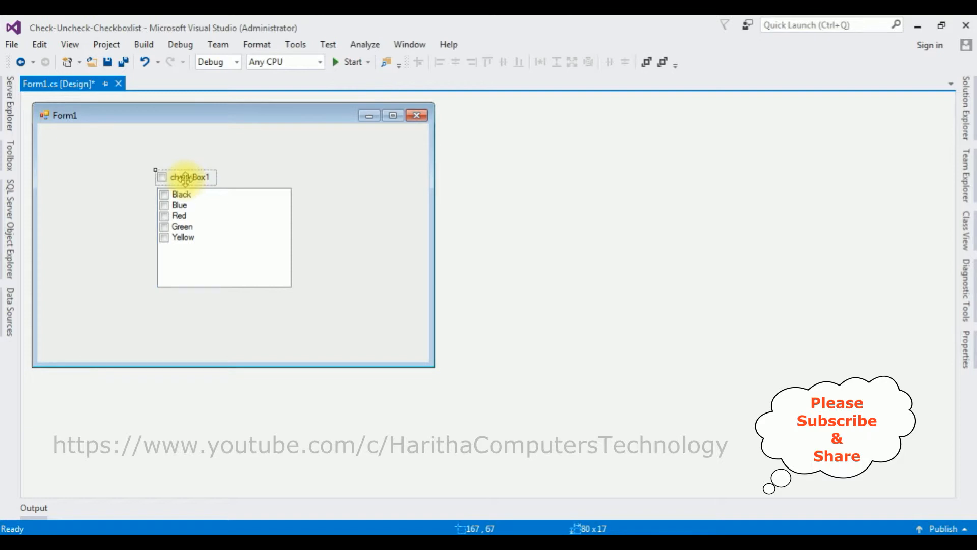
{"action": "left_click", "coordinate": [185, 177]}
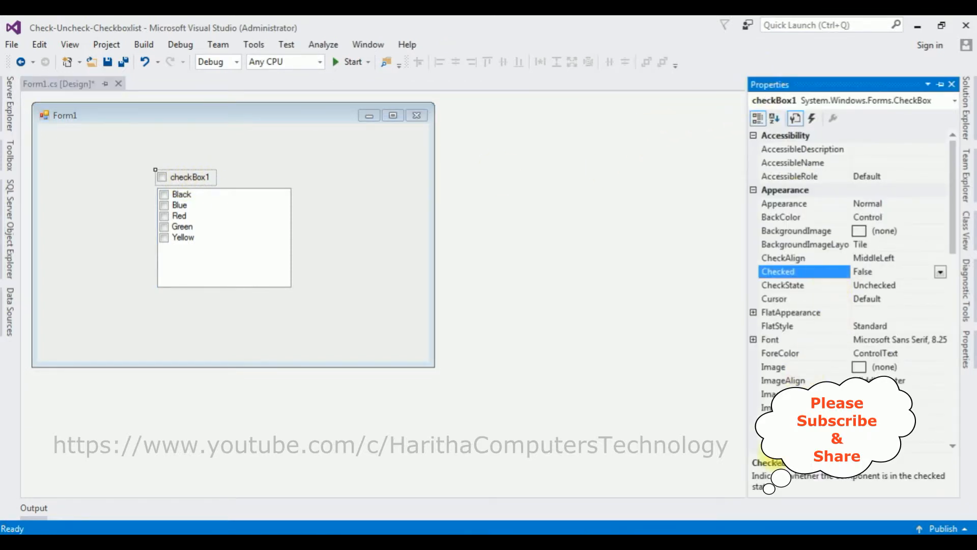
- Set checkBox1's Text property to 'Select All / Unselect All'
{"action": "scroll", "scroll_direction": "down", "scroll_amount": 3}
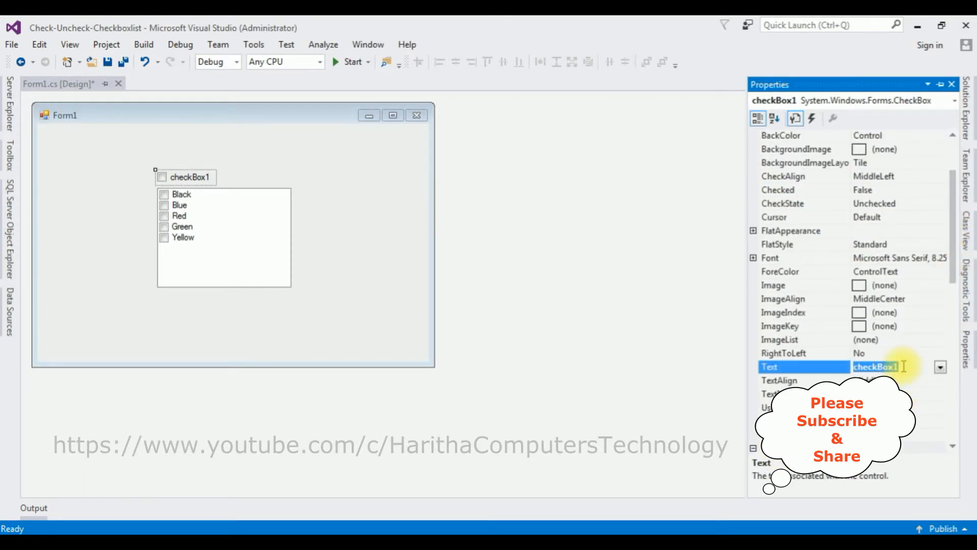
{"action": "type", "text": "Sel"}
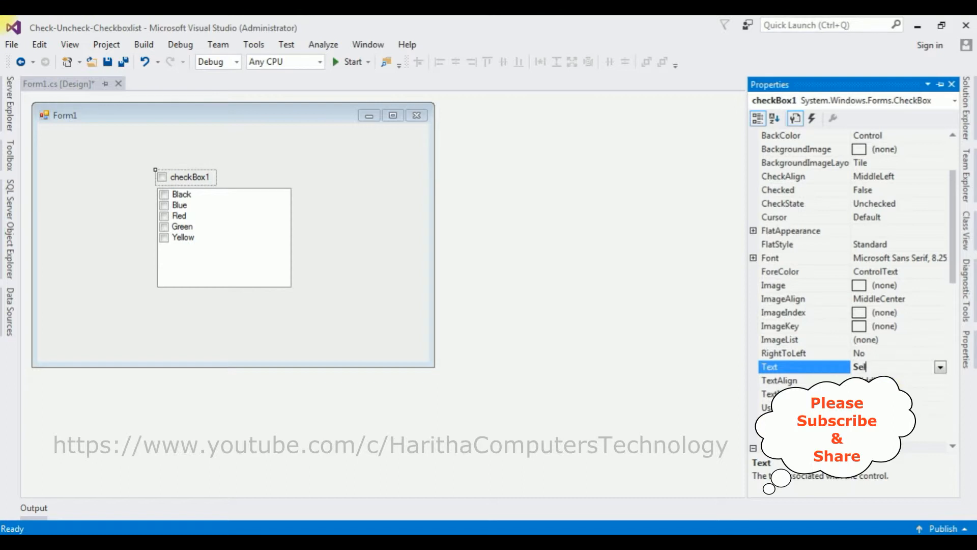
{"action": "type", "text": "Select All / Unselect All"}
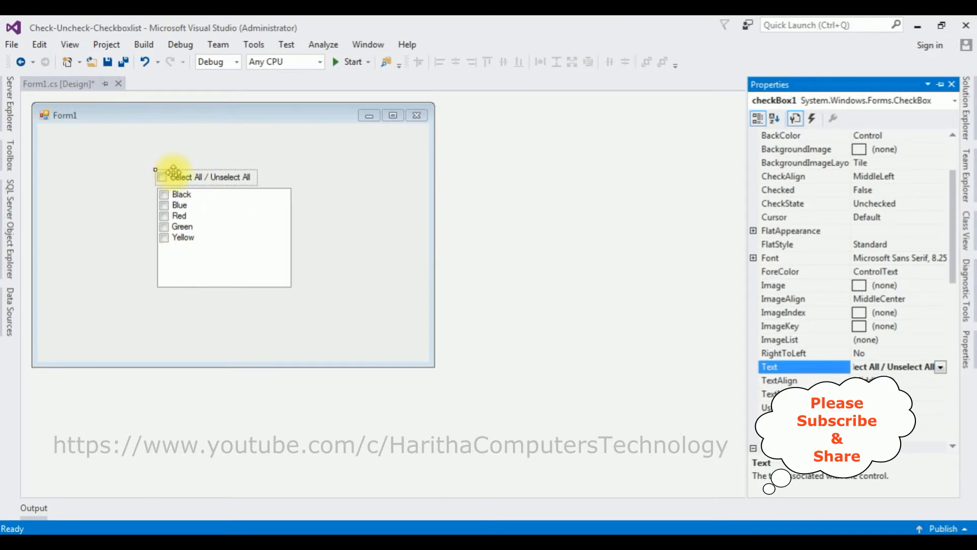
{"action": "mouse_move", "coordinate": [253, 213]}
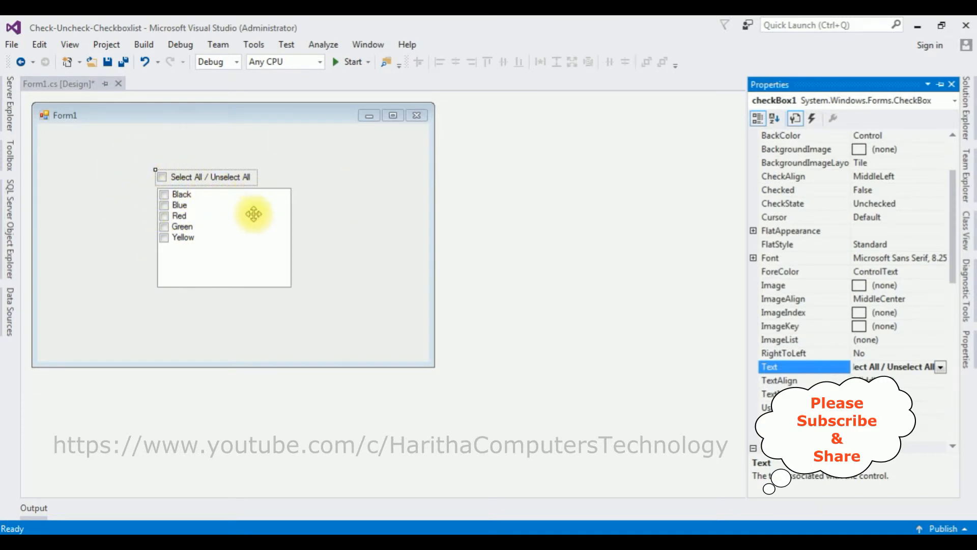
{"action": "mouse_move", "coordinate": [276, 300]}
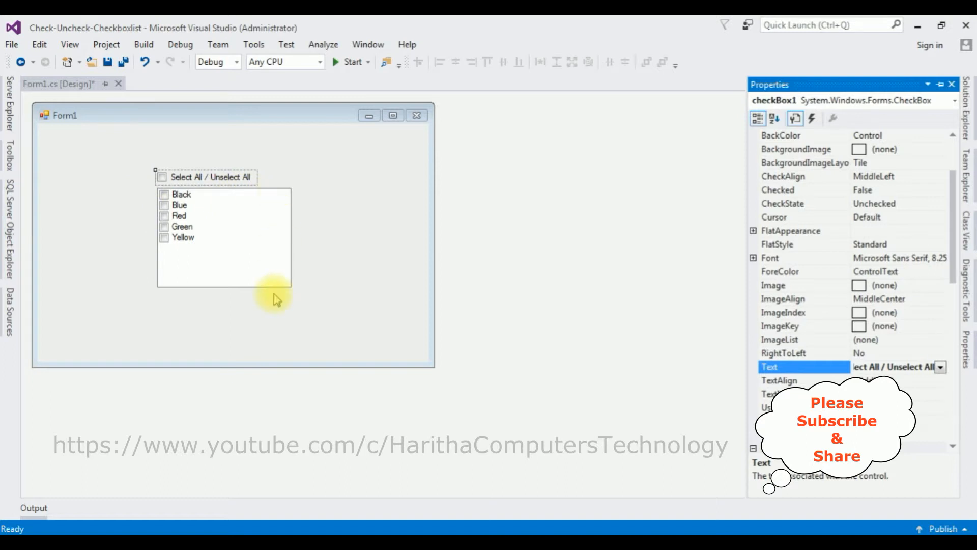
{"action": "mouse_move", "coordinate": [305, 252]}
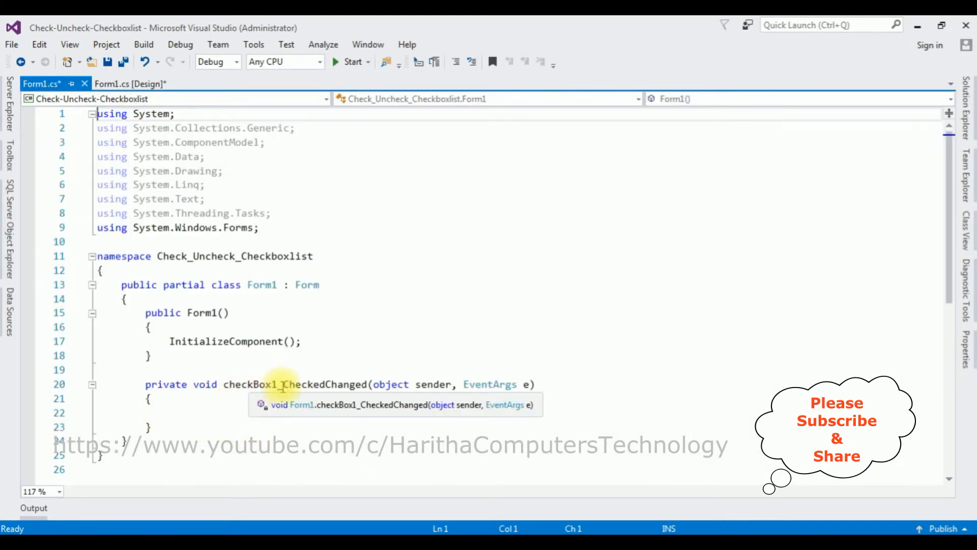
- Write for(int i=0;i<checkedListBox1.Items.Count;i++) inside checkBox1_CheckedChanged
{"action": "left_click", "coordinate": [184, 412]}
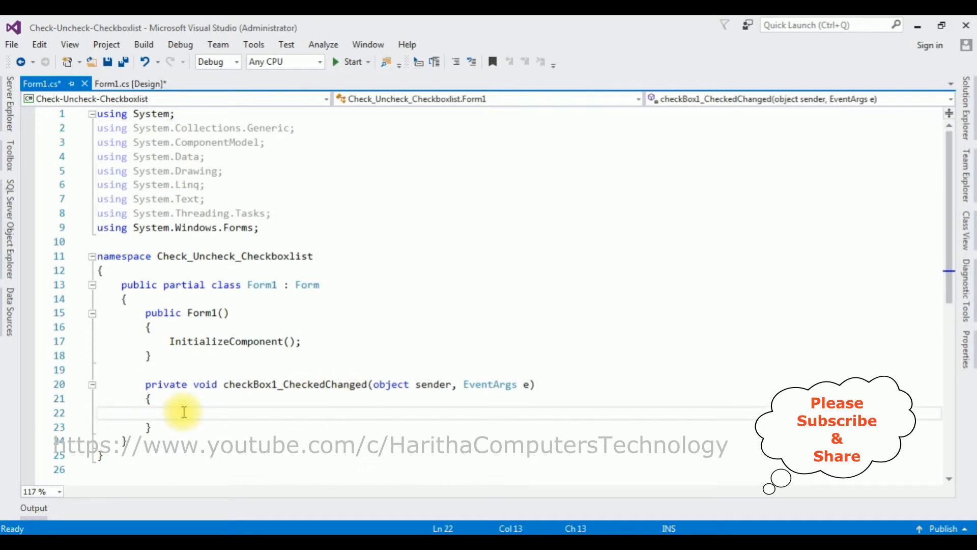
{"action": "type", "text": "for(int"}
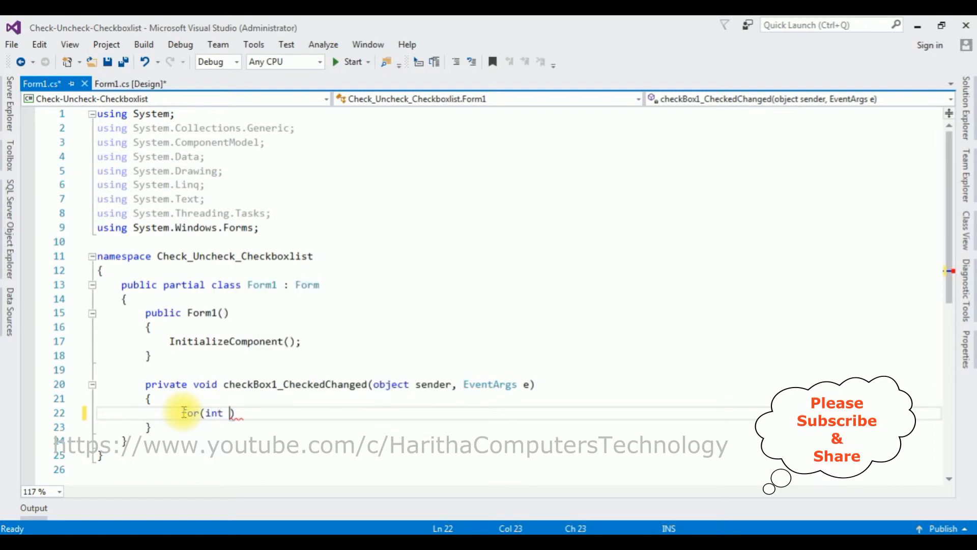
{"action": "type", "text": "i=0;"}
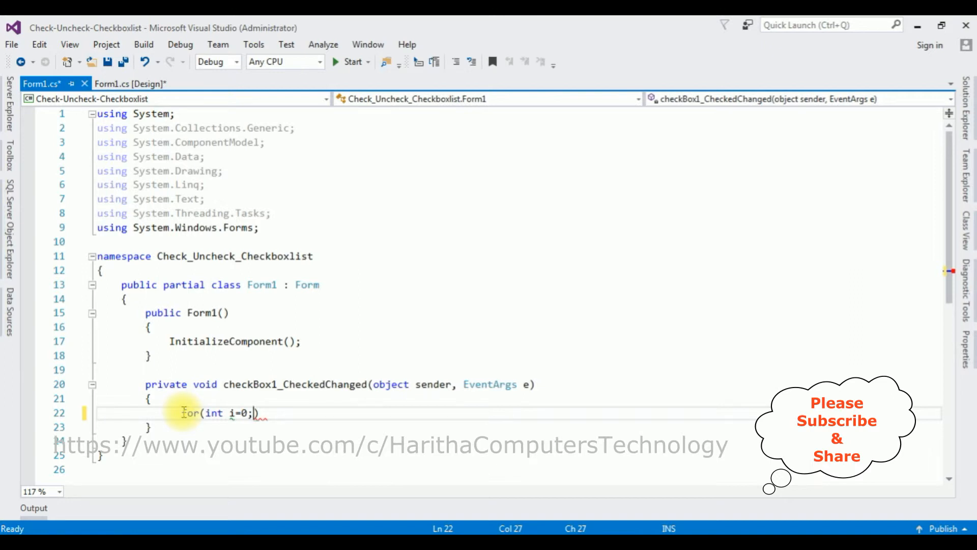
{"action": "type", "text": "i<"}
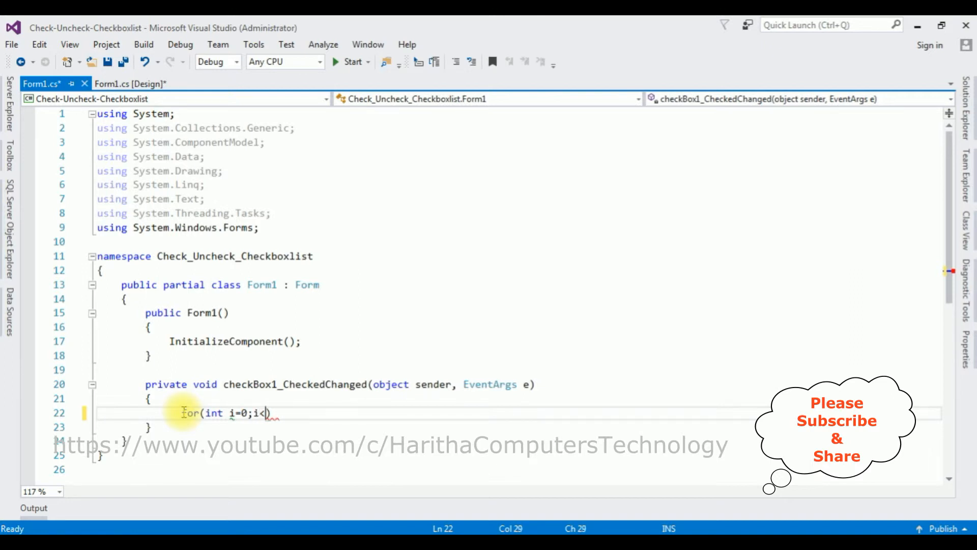
{"action": "type", "text": "check"}
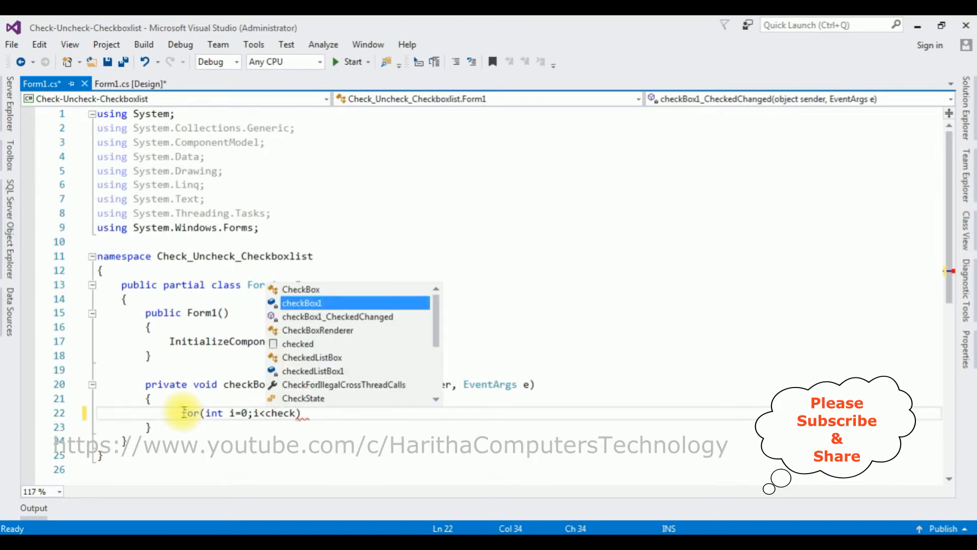
{"action": "key", "text": "down"}
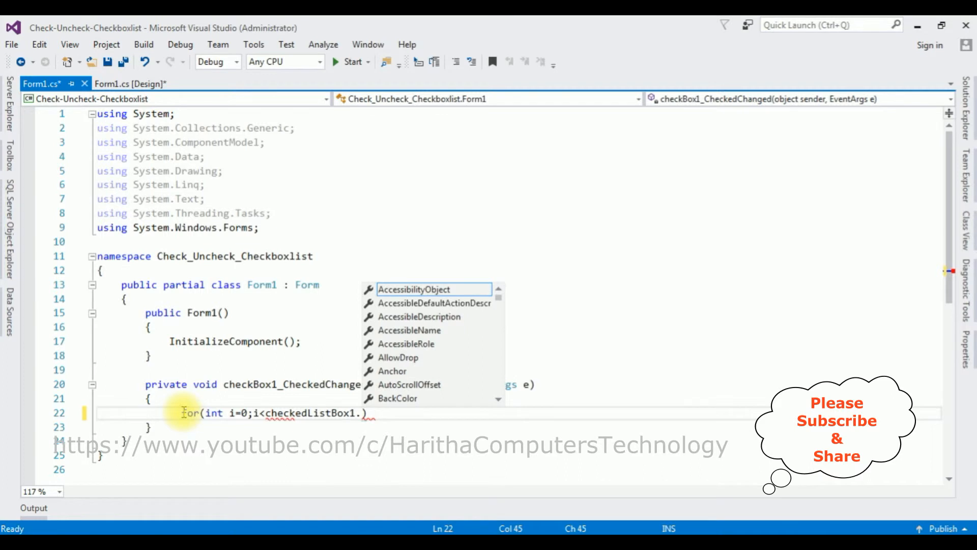
{"action": "type", "text": "item"}
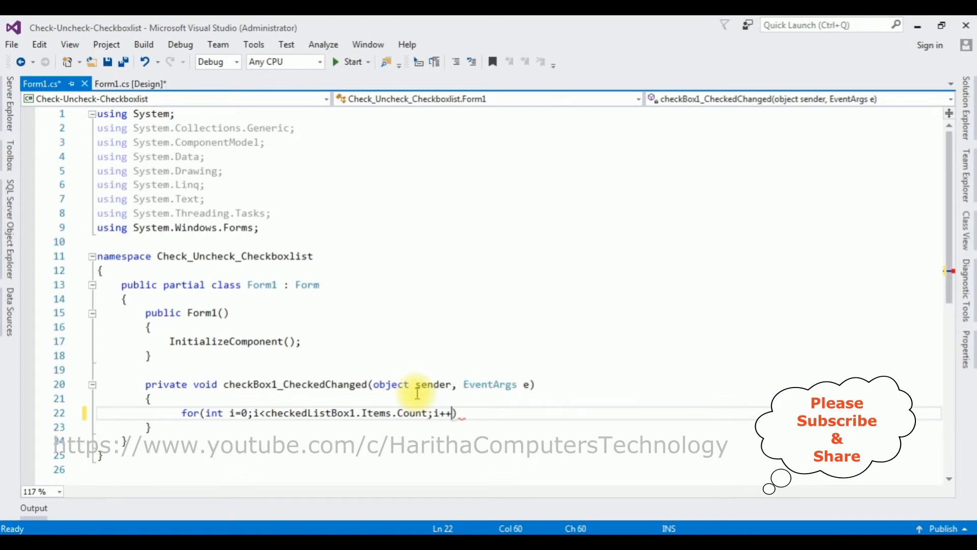
{"action": "key", "text": "enter"}
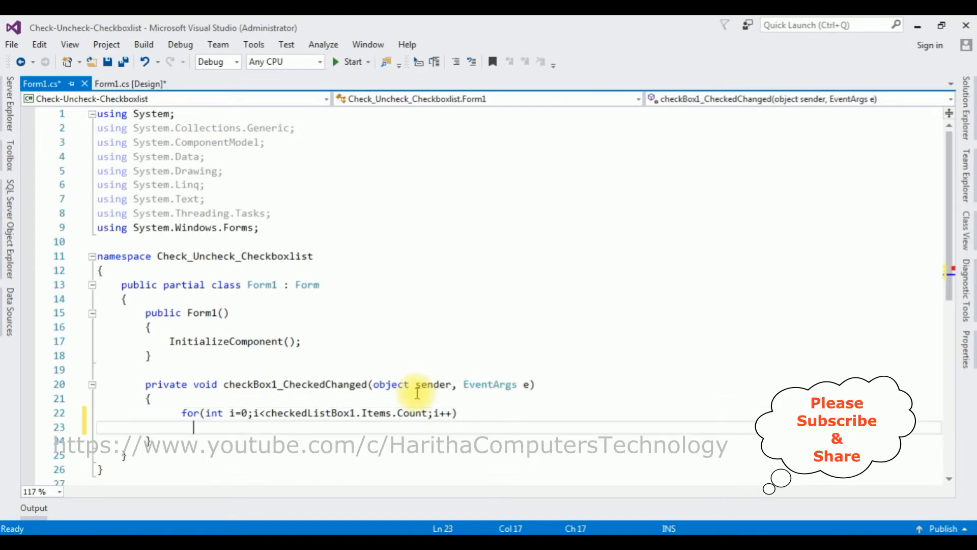
- Give the loop braces and an if(checkBox1.Checked == true) block inside
{"action": "type", "text": "{"}
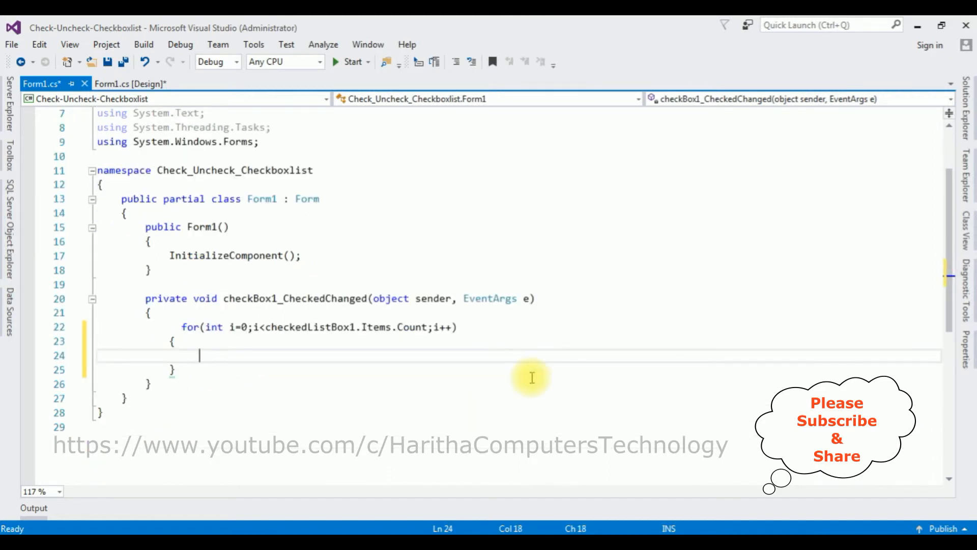
{"action": "type", "text": "if()"}
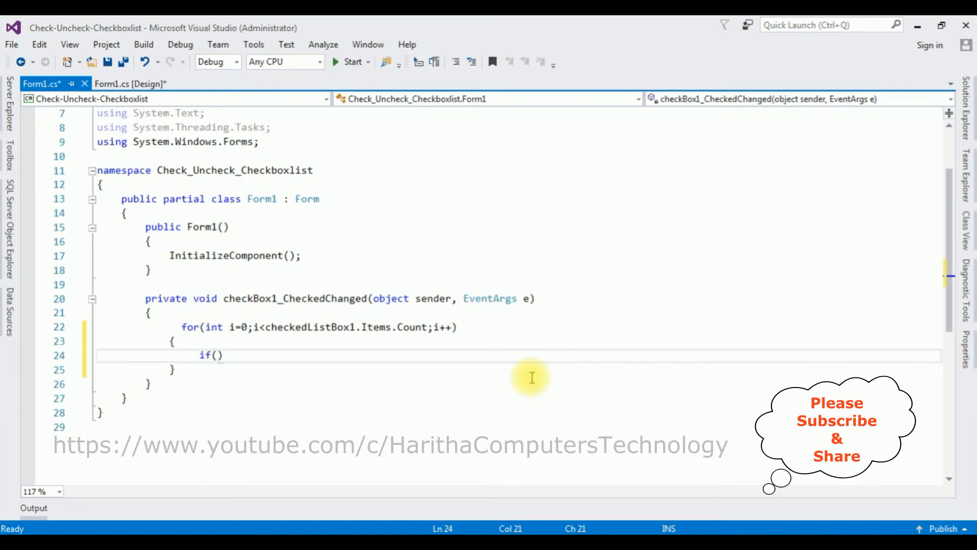
{"action": "type", "text": "check"}
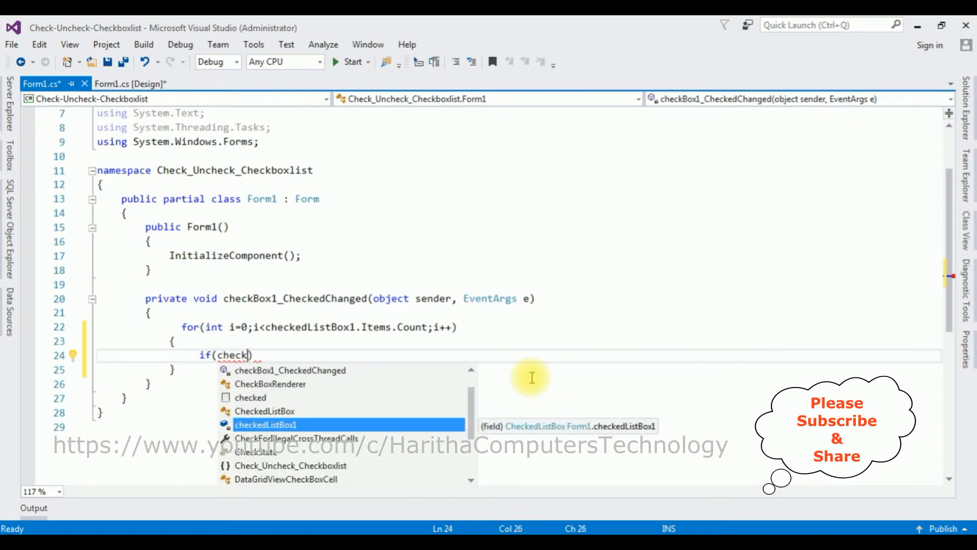
{"action": "type", "text": "b"}
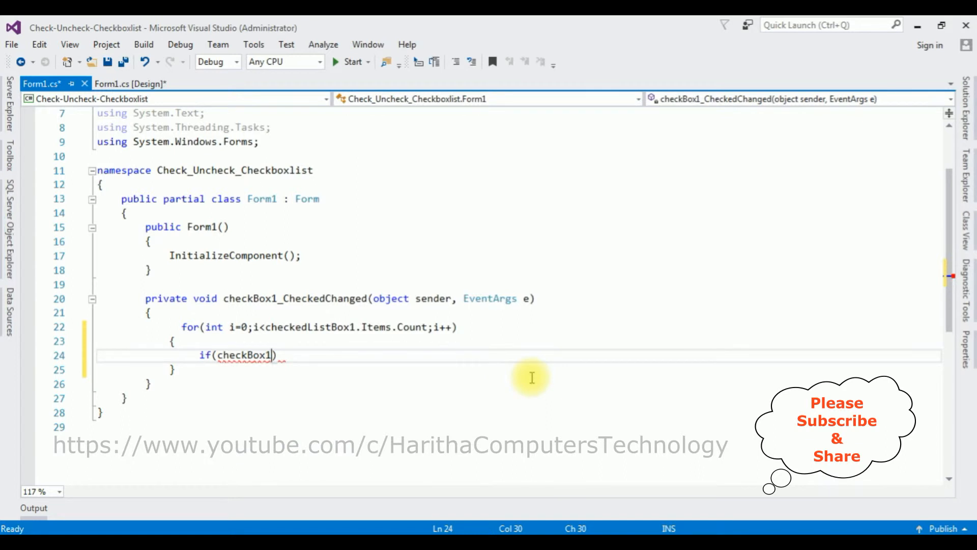
{"action": "type", "text": ".Checked == true"}
{"action": "type", "text": "{"}
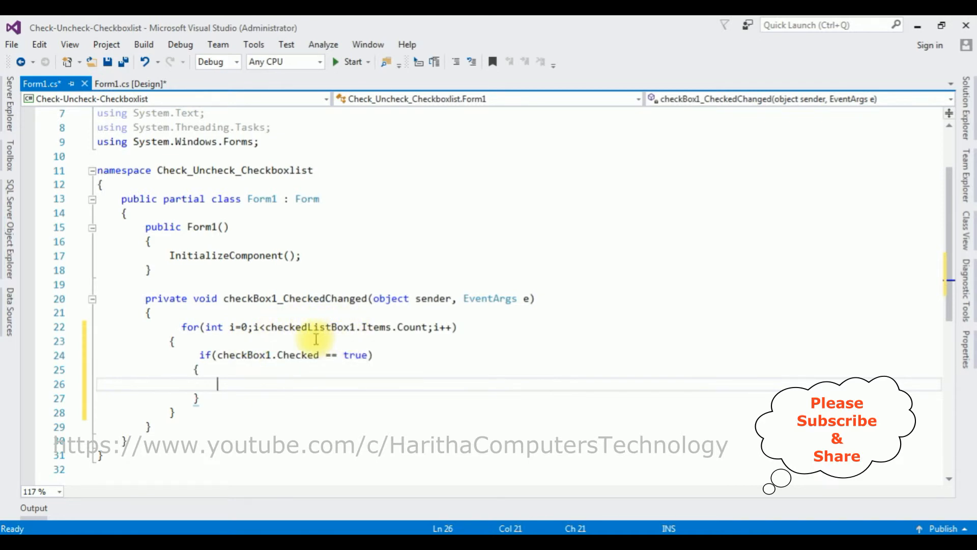
- Call checkedListBox1.SetItemChecked(i, true) in the if block and begin the else branch
{"action": "type", "text": "checkedListBox1"}
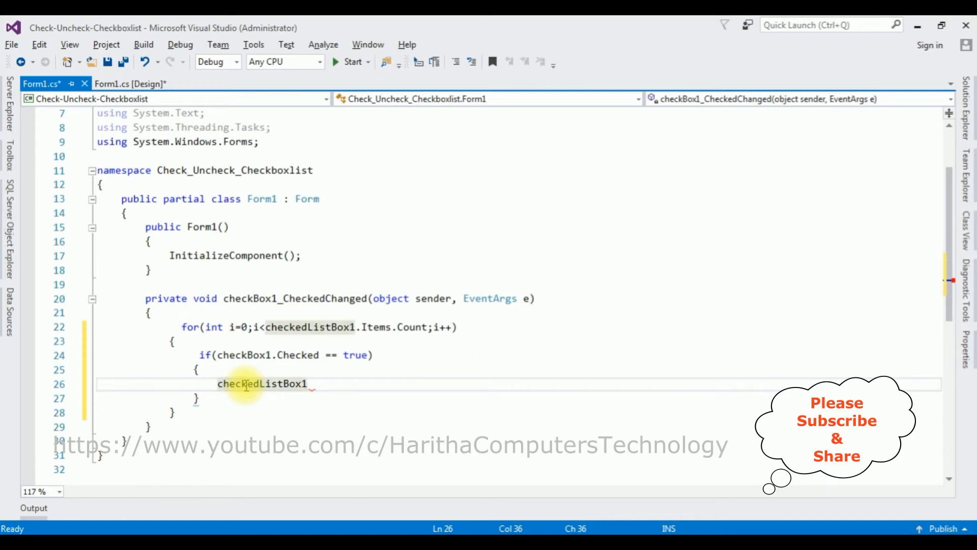
{"action": "type", "text": "."}
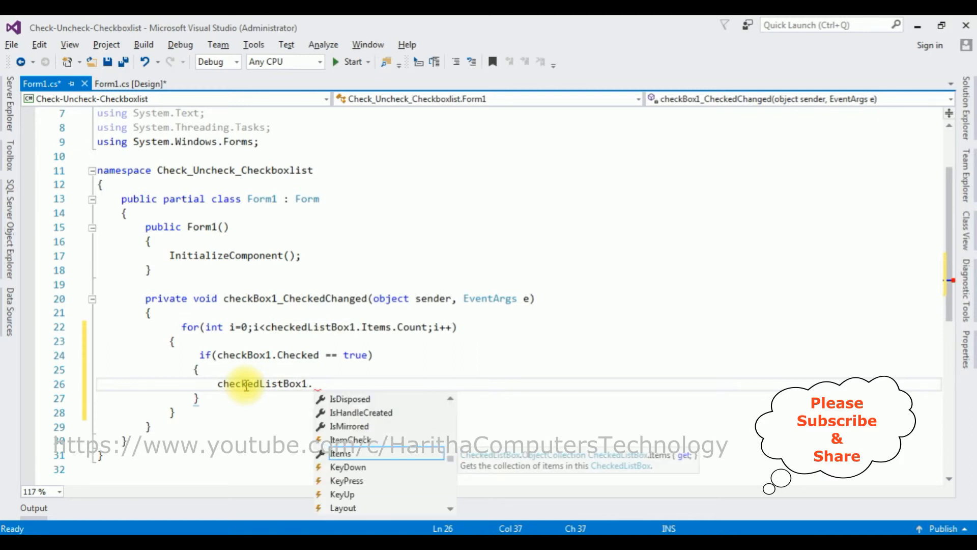
{"action": "type", "text": "seti"}
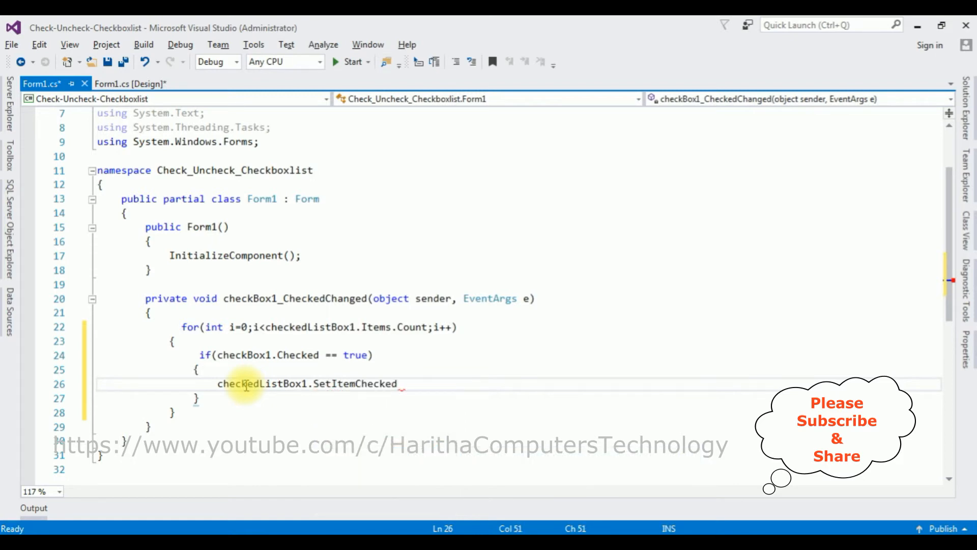
{"action": "type", "text": "("}
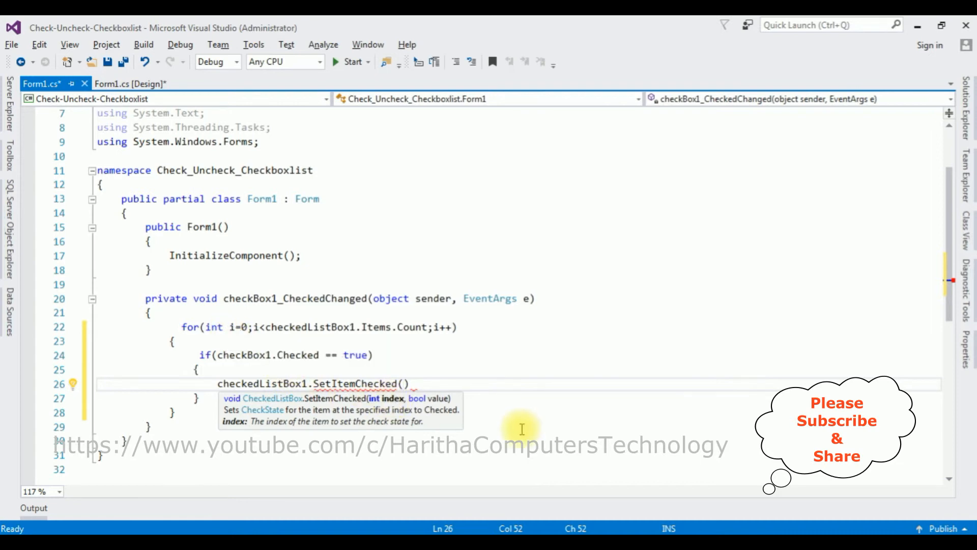
{"action": "type", "text": "i"}
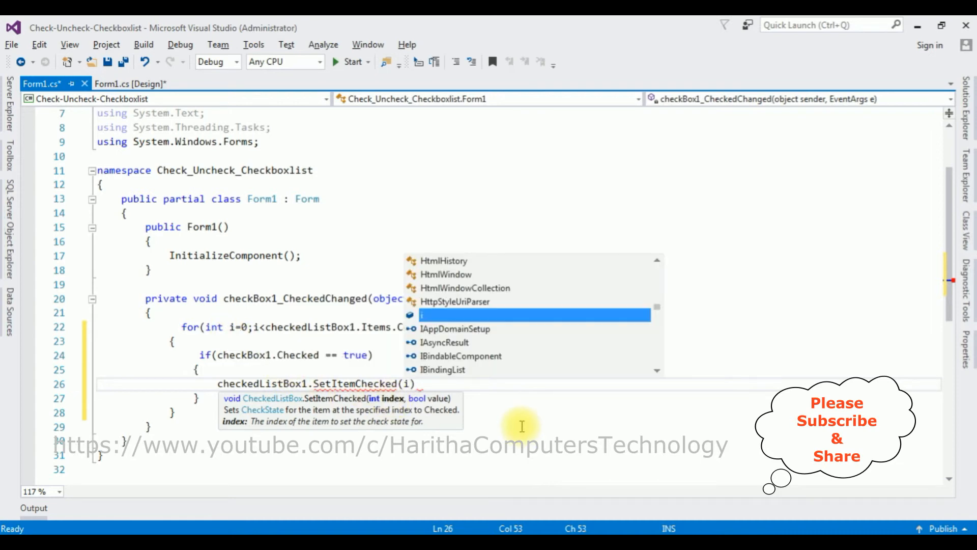
{"action": "type", "text": ","}
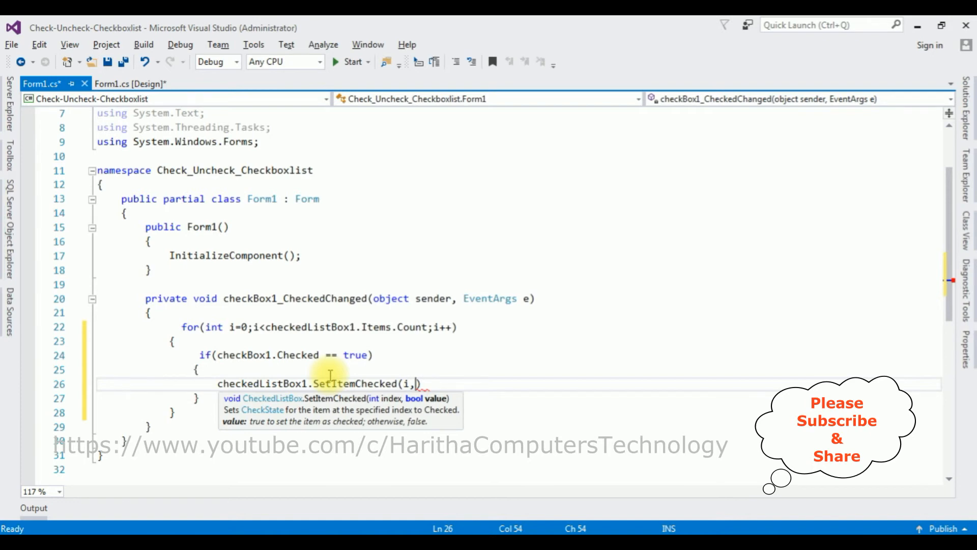
{"action": "type", "text": "true"}
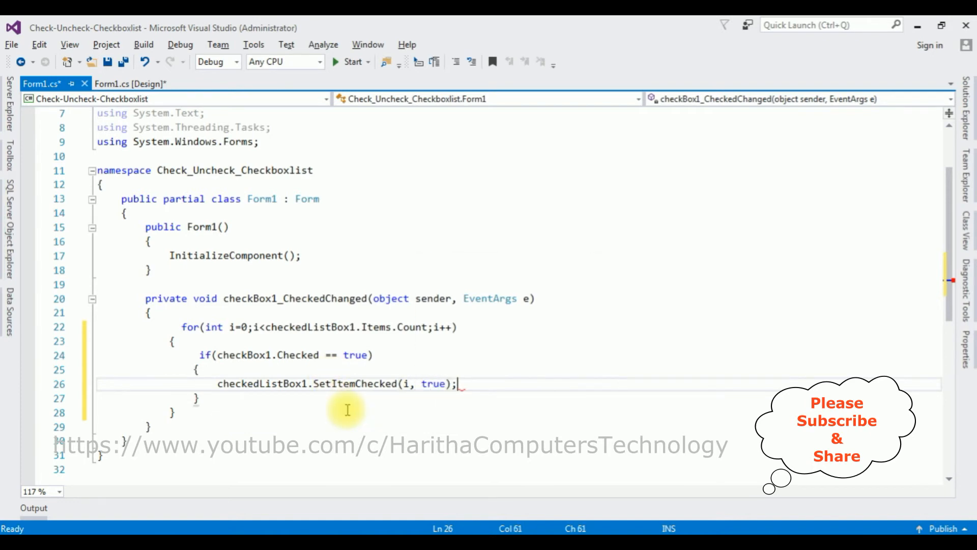
{"action": "type", "text": "else"}
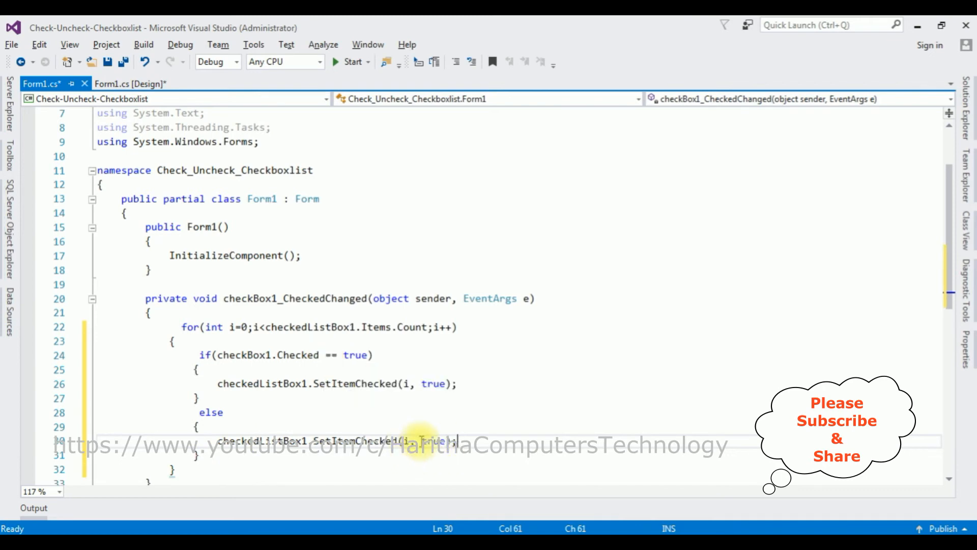
{"action": "mouse_move", "coordinate": [432, 441]}
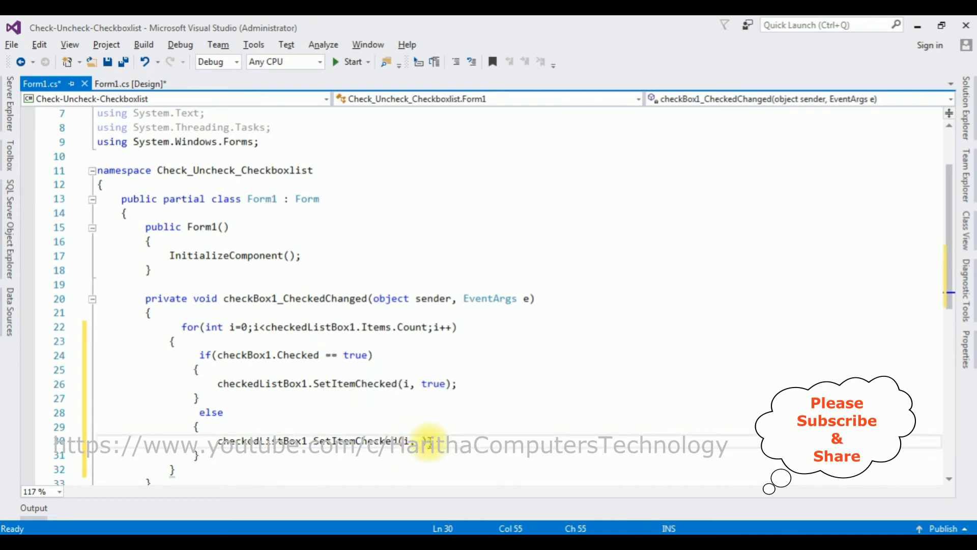
- Make the else branch call SetItemChecked(i, false) and start a build of the app
{"action": "type", "text": "false"}
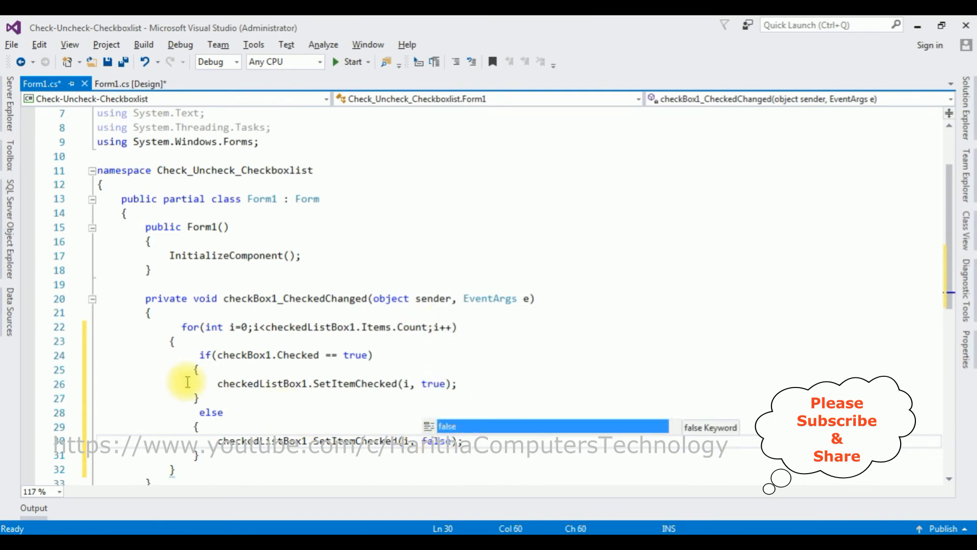
{"action": "mouse_move", "coordinate": [384, 385]}
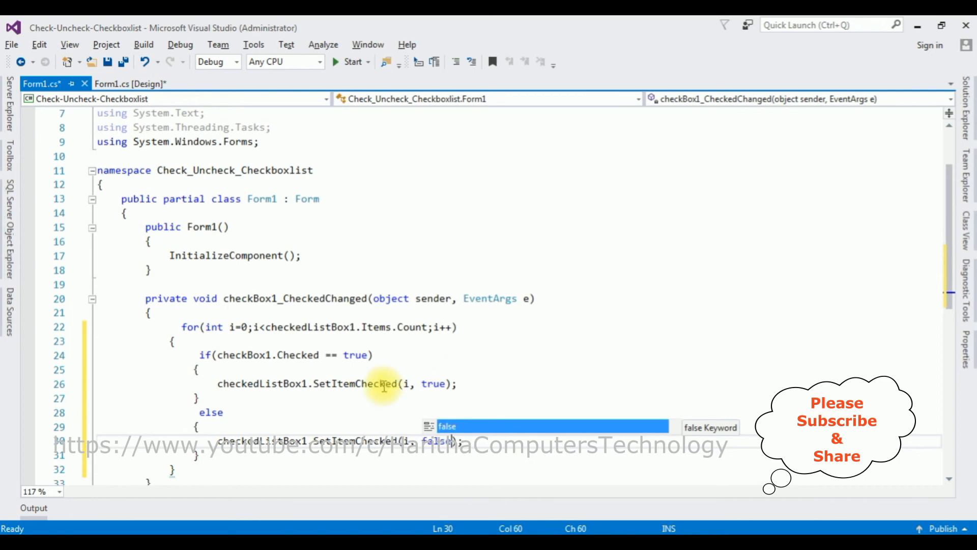
{"action": "left_click", "coordinate": [350, 62]}
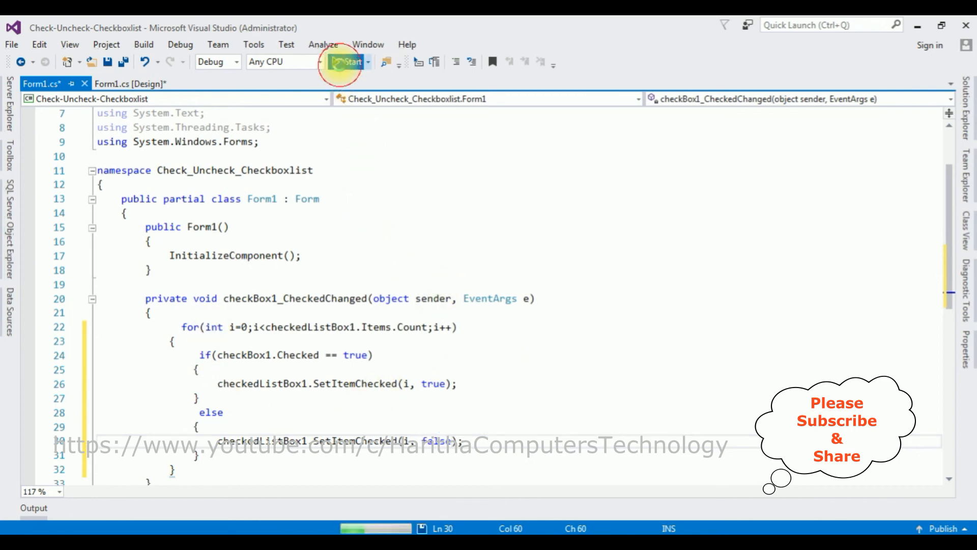
- Run Form1 and toggle Select All / Unselect All twice to check and clear all five colours
{"action": "left_click", "coordinate": [349, 62]}
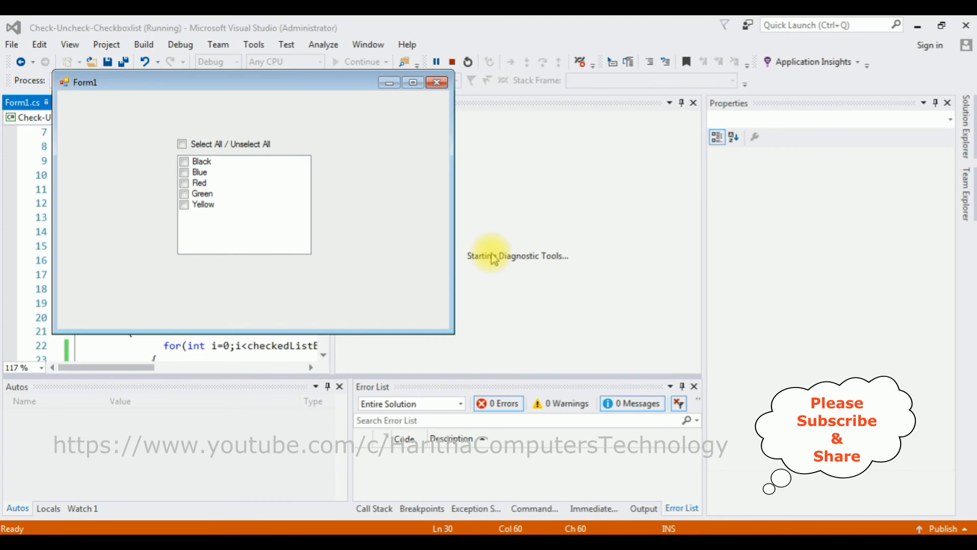
{"action": "mouse_move", "coordinate": [232, 93]}
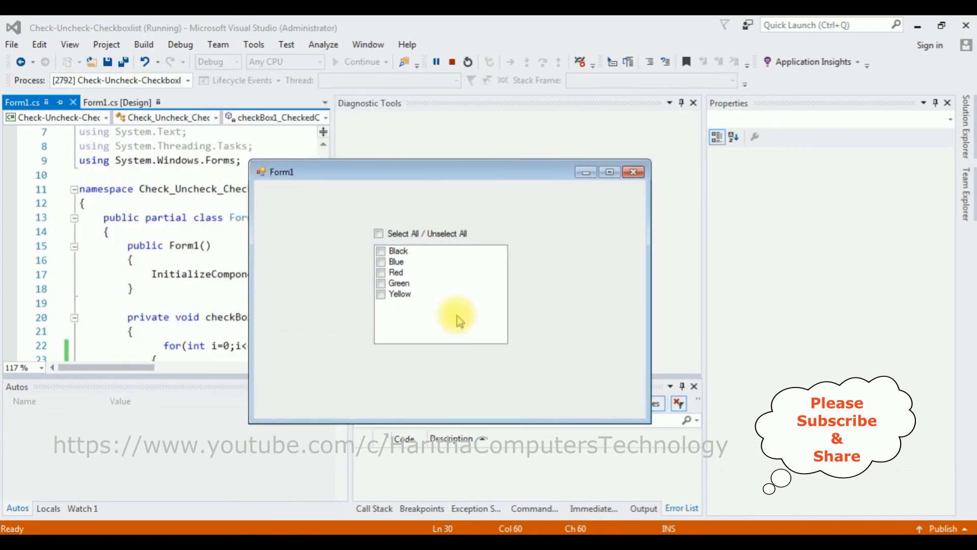
{"action": "left_click", "coordinate": [379, 233]}
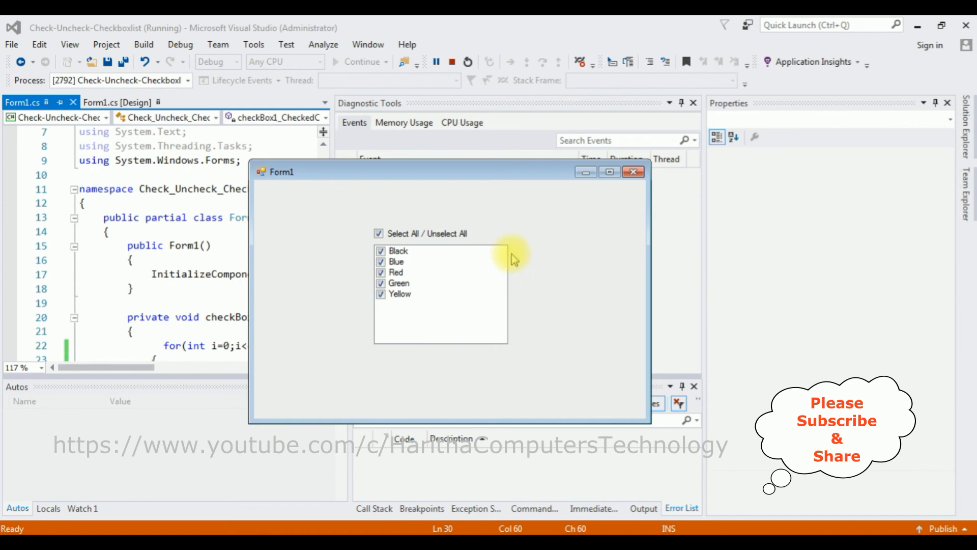
{"action": "left_click", "coordinate": [379, 233]}
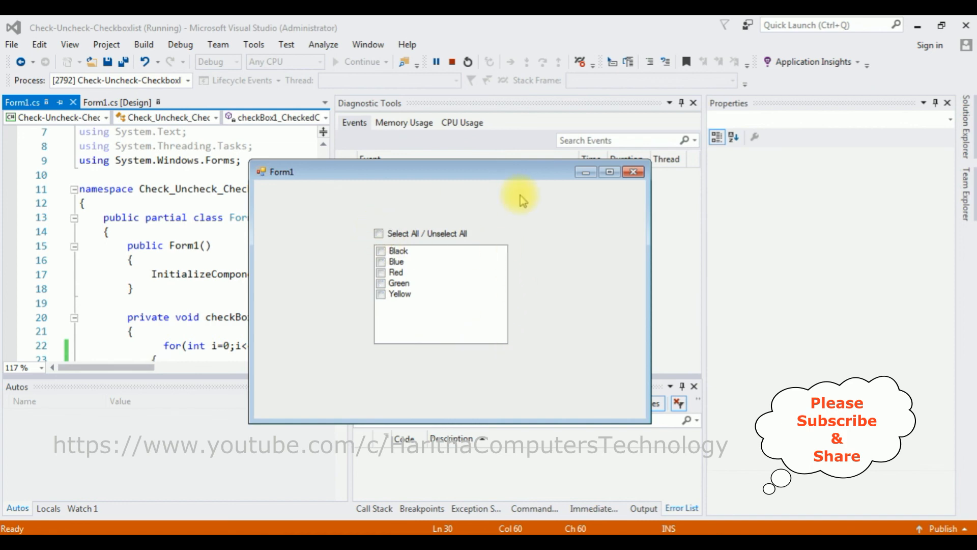
{"action": "left_click", "coordinate": [378, 233]}
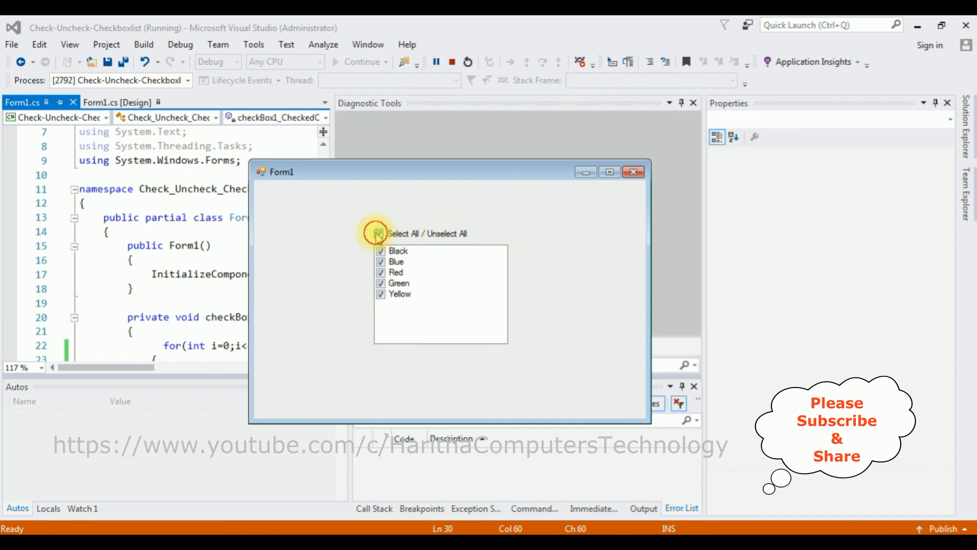
{"action": "left_click", "coordinate": [379, 234]}
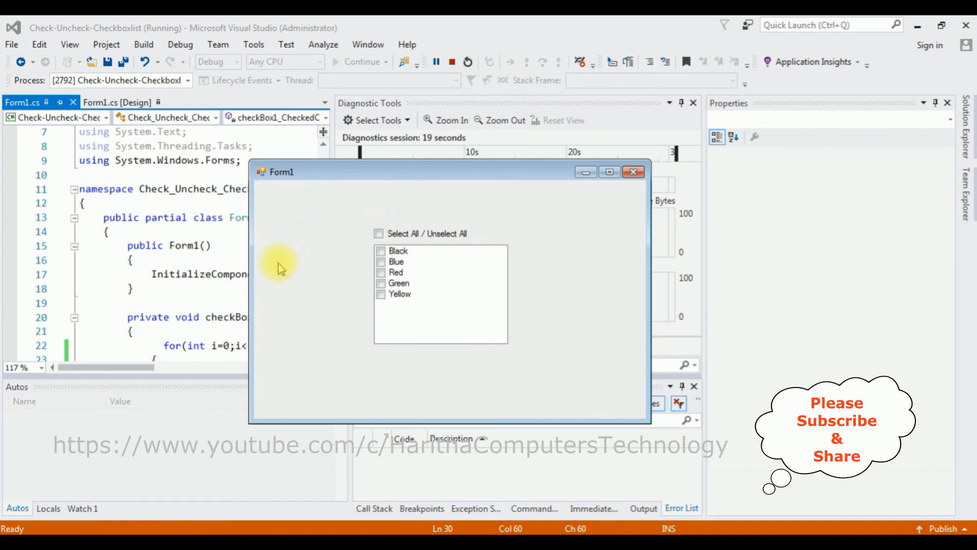